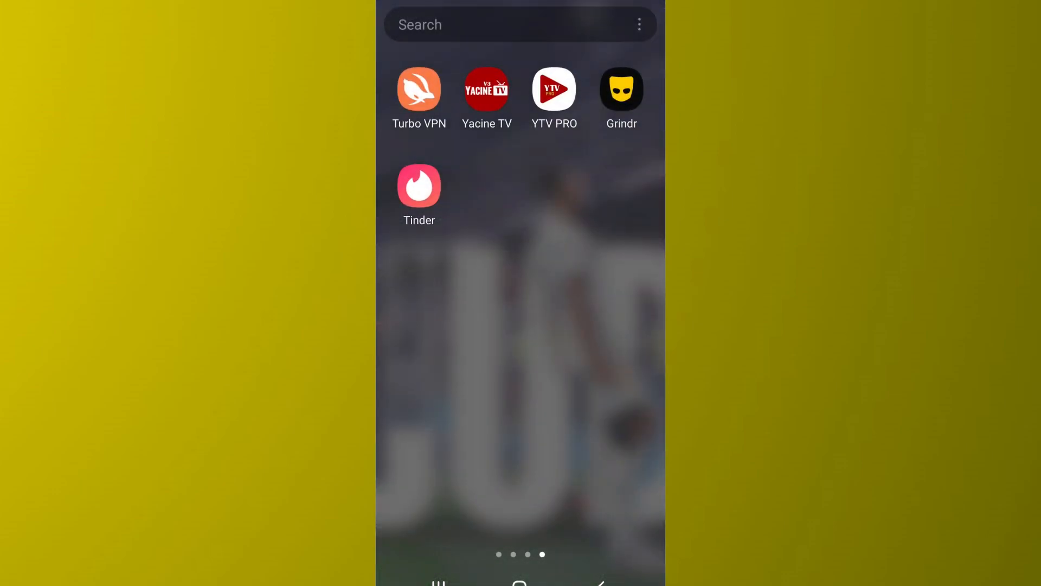
Step: Launch Grindr from the home screen to reach the nearby-profiles grid
left_click(621, 89)
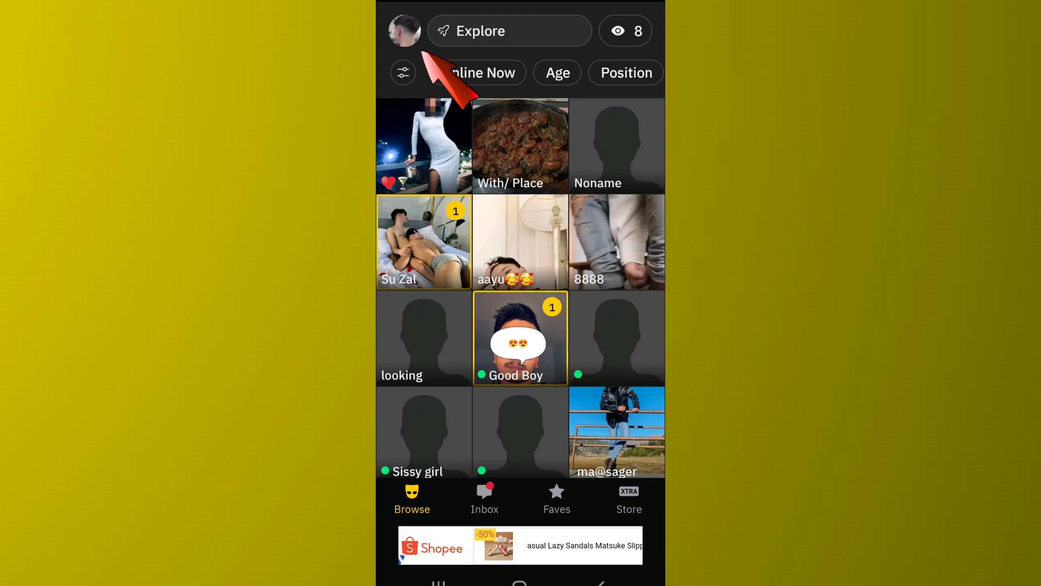
Step: Reach Grindr's Settings screen via the profile side menu
left_click(403, 30)
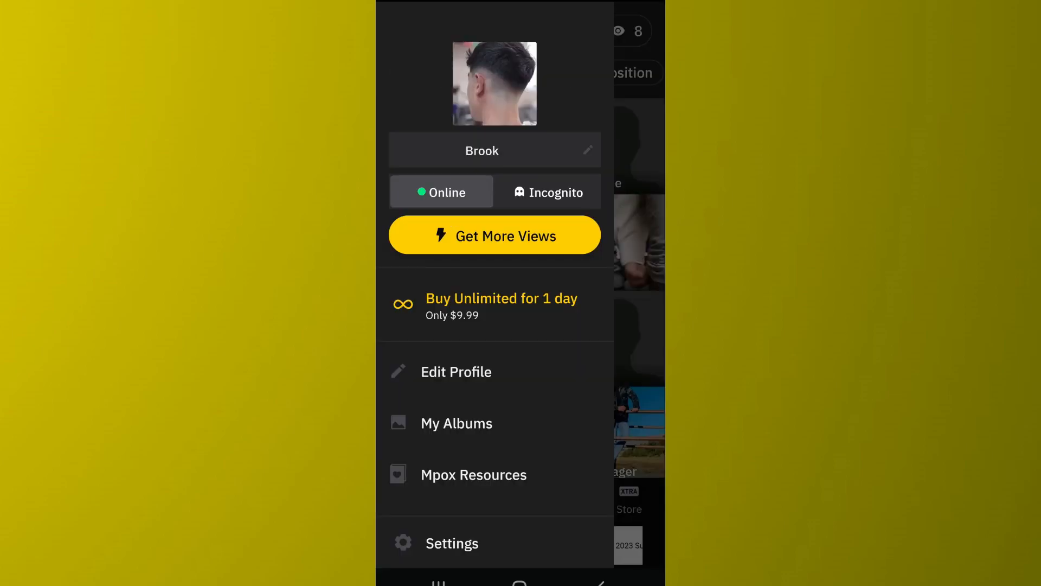
left_click(451, 542)
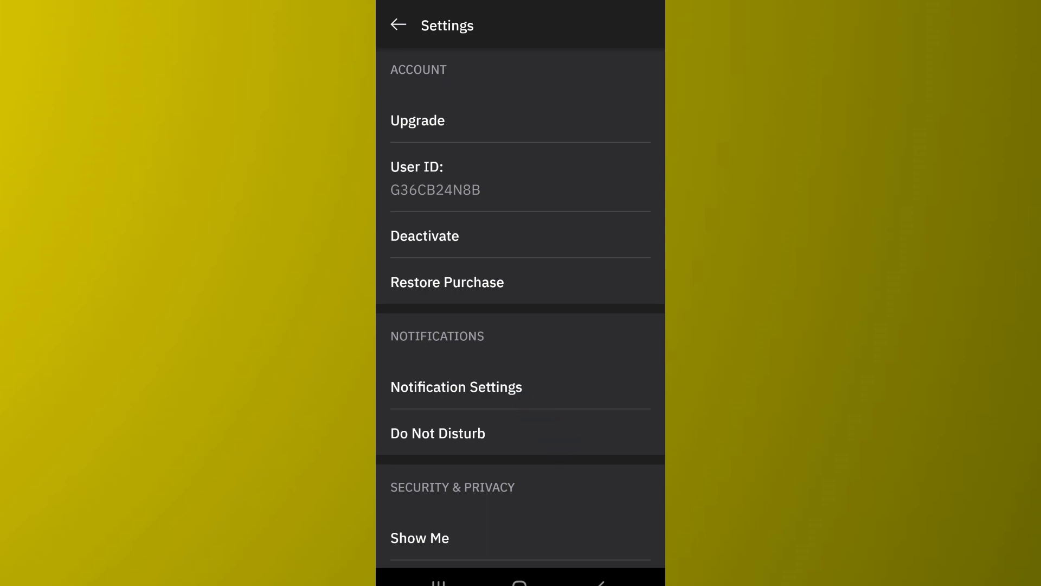
Step: Go through Notification Settings to the phone's system notification page for Grindr
left_click(455, 386)
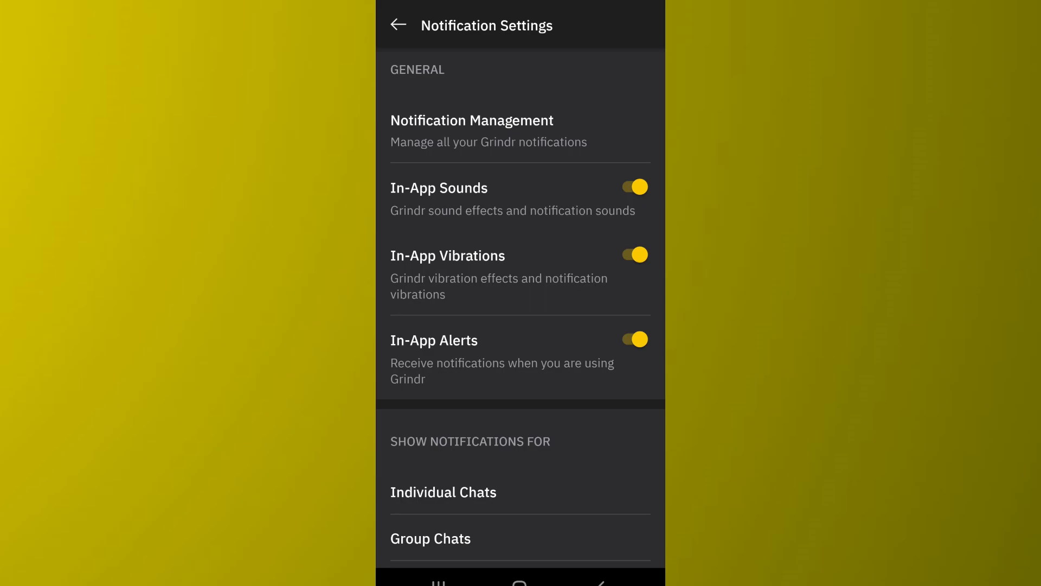
left_click(472, 131)
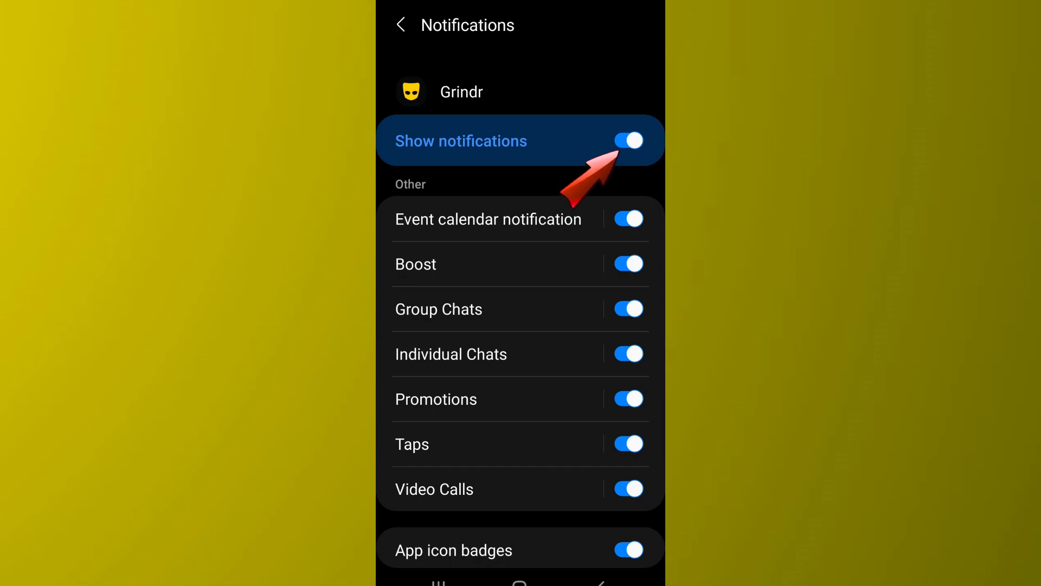
left_click(627, 140)
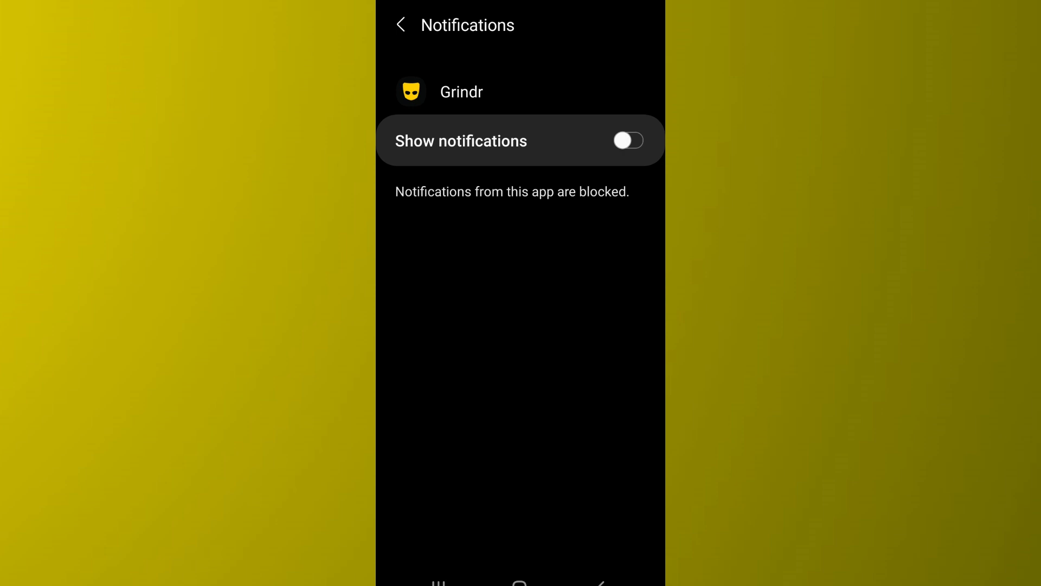
left_click(627, 140)
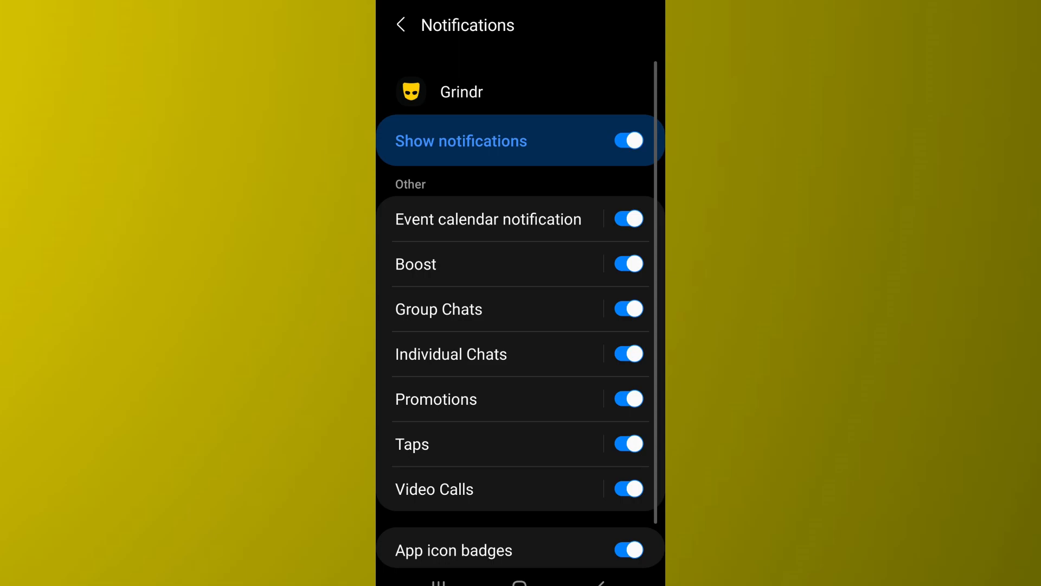
Step: Switch off Promotions notifications, then block all Grindr notifications with Show notifications
scroll("up", 3)
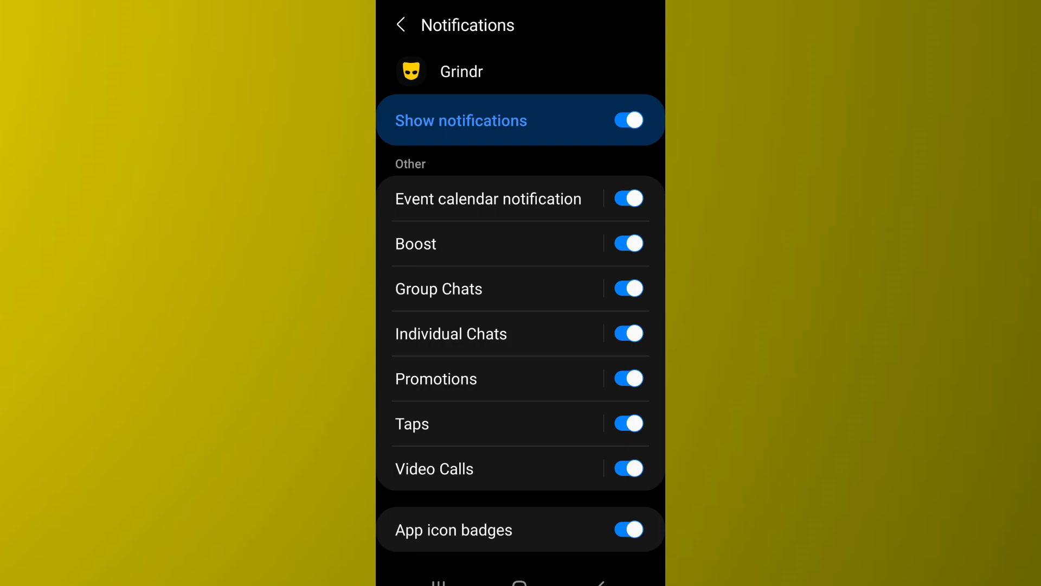
left_click(627, 379)
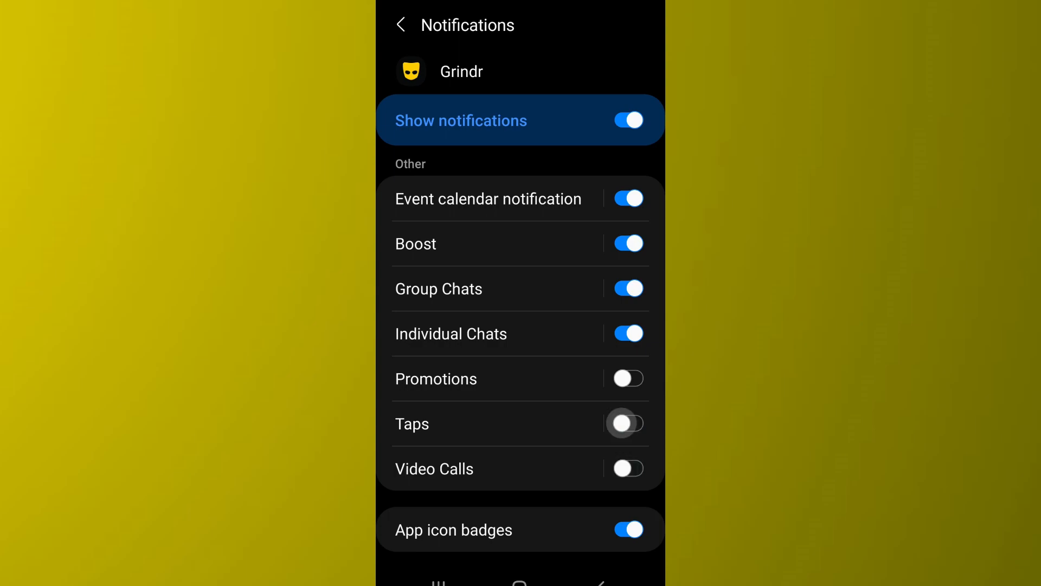
left_click(627, 121)
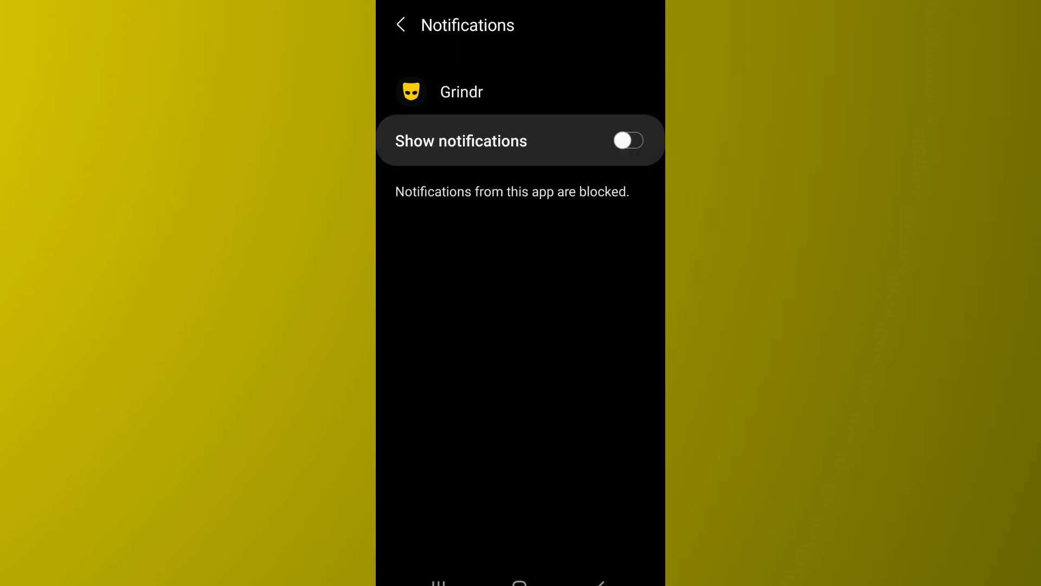